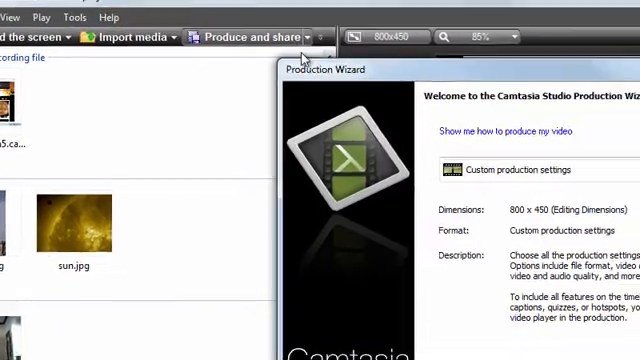
Choose the MP4 only (up to 720p) production preset, 800x450.
{"action": "left_click", "coordinate": [476, 130]}
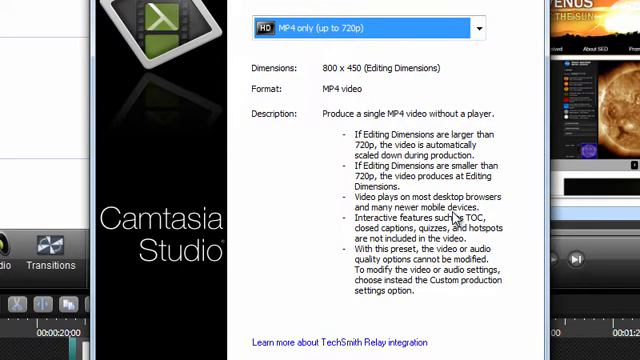
{"action": "mouse_move", "coordinate": [330, 240]}
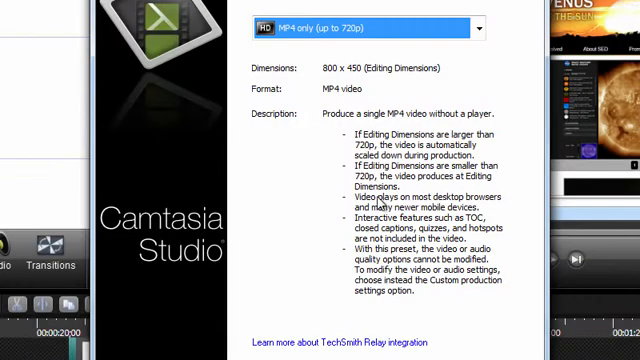
Try the MP4 with video player preset, then continue with Custom production settings to the format page.
{"action": "left_click", "coordinate": [478, 28]}
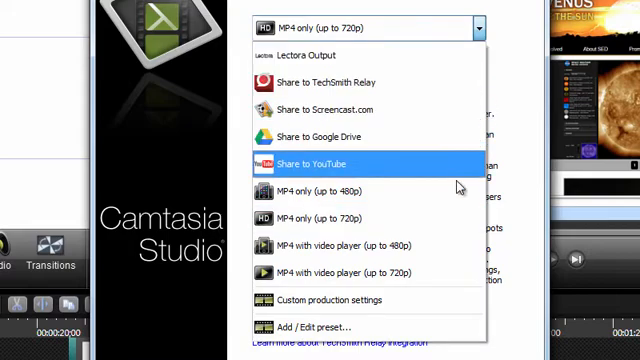
{"action": "left_click", "coordinate": [364, 272]}
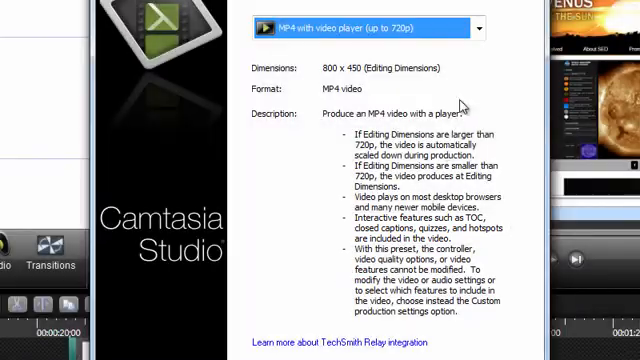
{"action": "left_click", "coordinate": [480, 28]}
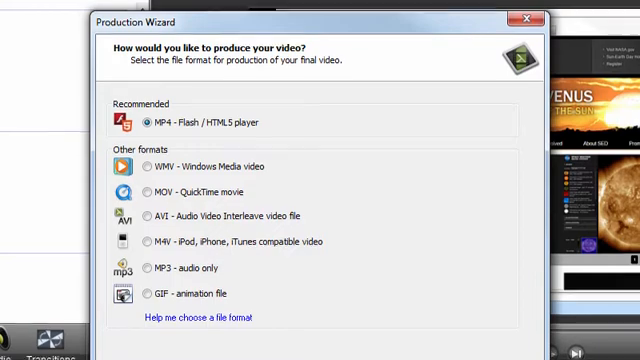
Choose MP4 Flash/HTML5 player format and keep the controller on with the Transparent theme.
{"action": "left_click", "coordinate": [368, 308]}
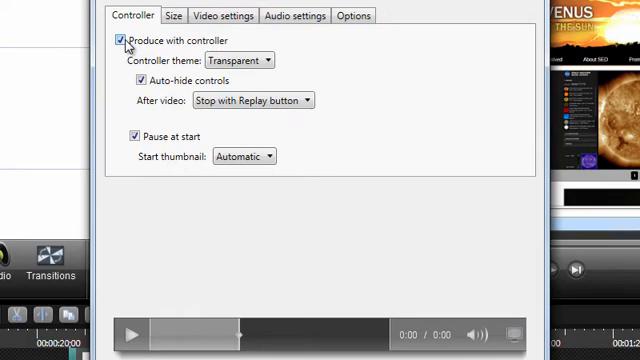
{"action": "mouse_move", "coordinate": [184, 56]}
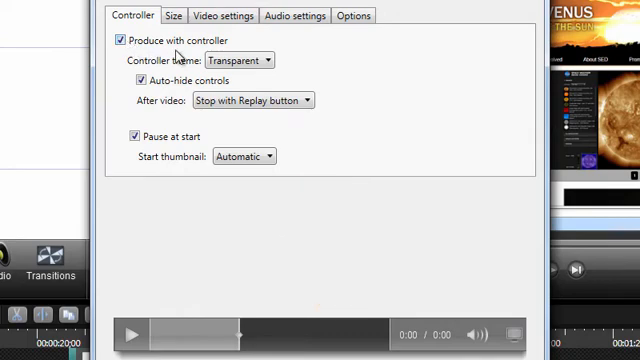
{"action": "left_click", "coordinate": [240, 60]}
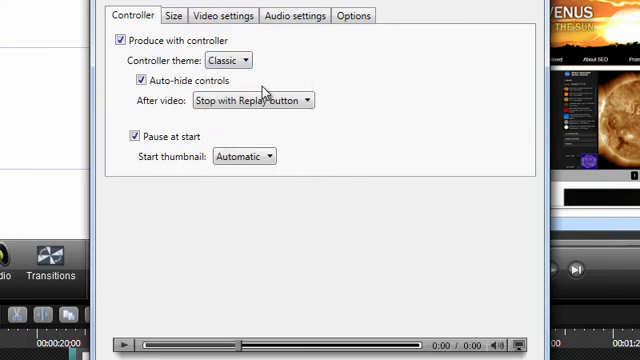
{"action": "mouse_move", "coordinate": [248, 78]}
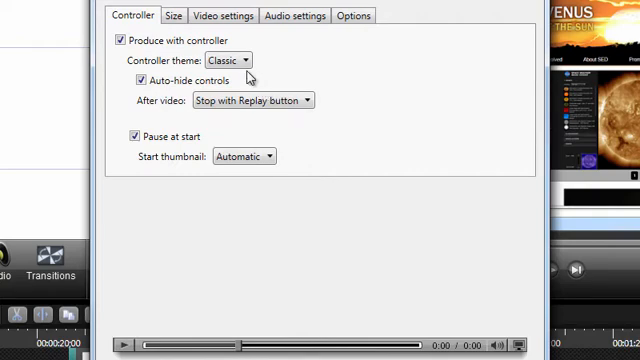
{"action": "left_click", "coordinate": [238, 60]}
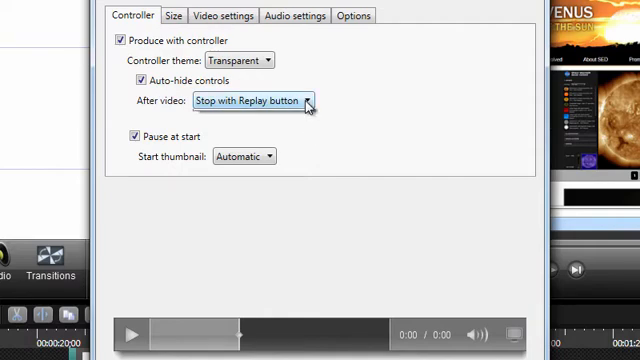
{"action": "left_click", "coordinate": [310, 100]}
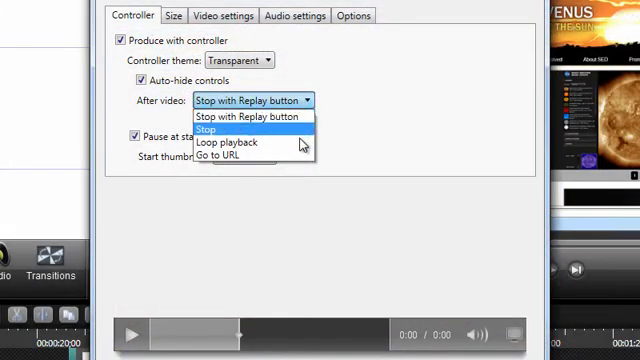
{"action": "mouse_move", "coordinate": [284, 156]}
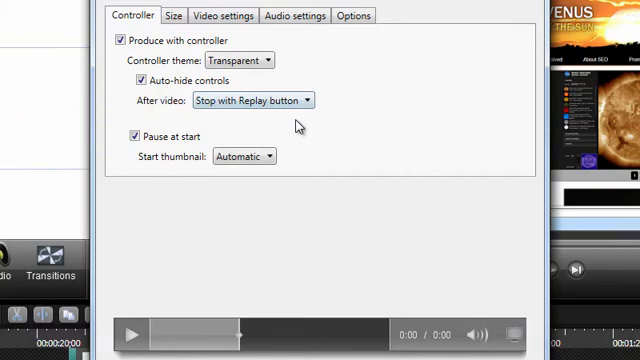
{"action": "left_click", "coordinate": [272, 156]}
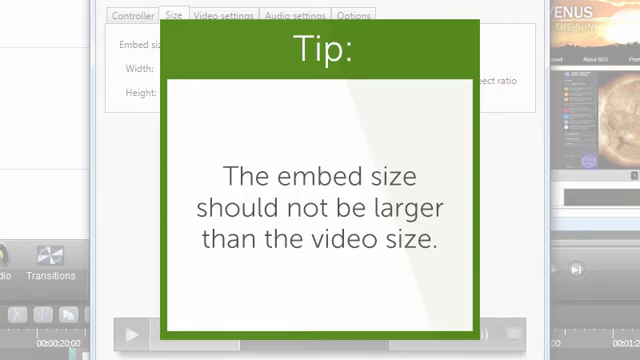
Show the MP4 video encoding settings after reviewing the embed size options.
{"action": "left_click", "coordinate": [222, 16]}
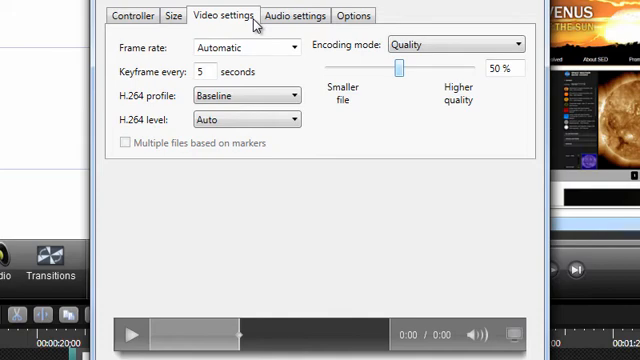
{"action": "mouse_move", "coordinate": [384, 72]}
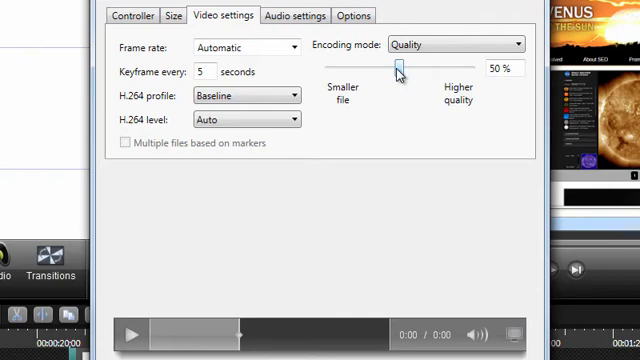
Raise the encoding quality slider from 50% to 70%.
{"action": "left_click_drag", "start_coordinate": [398, 64], "coordinate": [424, 64]}
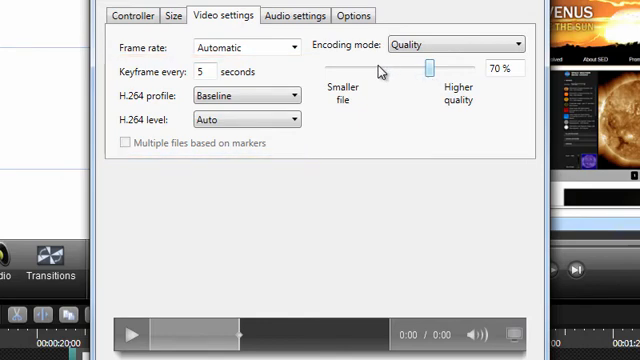
{"action": "left_click", "coordinate": [292, 16]}
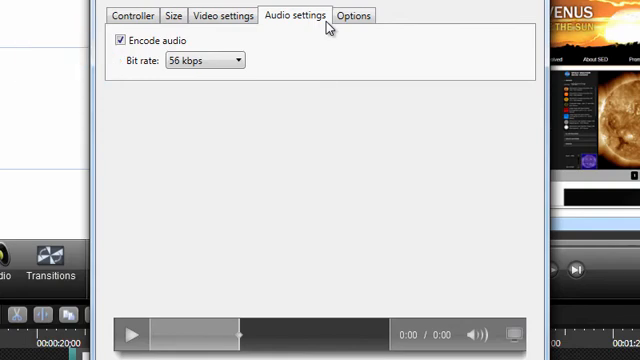
{"action": "mouse_move", "coordinate": [254, 64]}
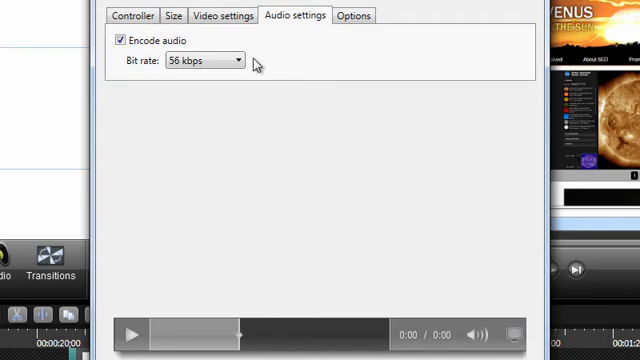
Raise the audio bit rate from 56 kbps to 112 kbps.
{"action": "left_click", "coordinate": [234, 60]}
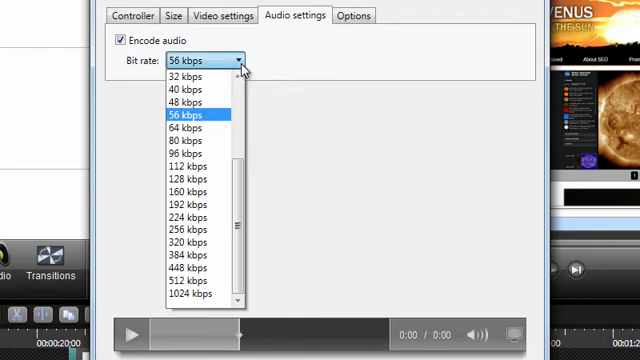
{"action": "mouse_move", "coordinate": [190, 164]}
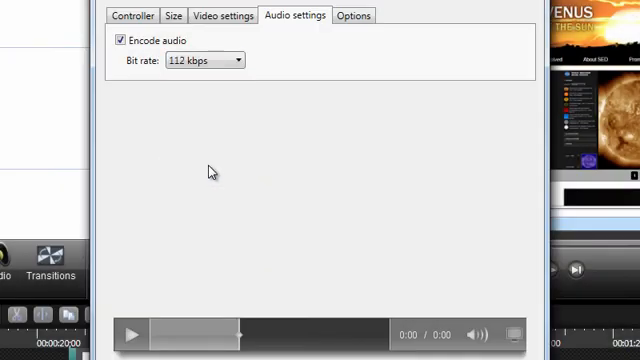
{"action": "left_click", "coordinate": [352, 16]}
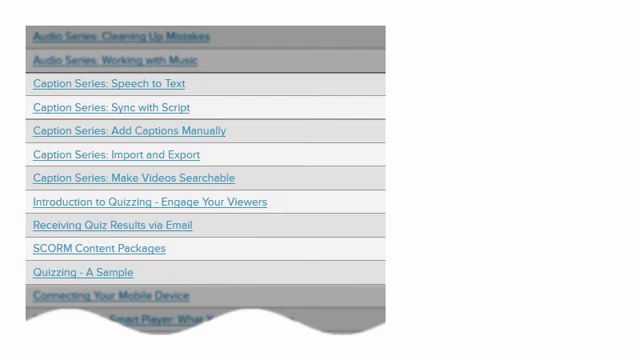
Show the Help menu with tutorials, technical support and update checks.
{"action": "left_click", "coordinate": [428, 68]}
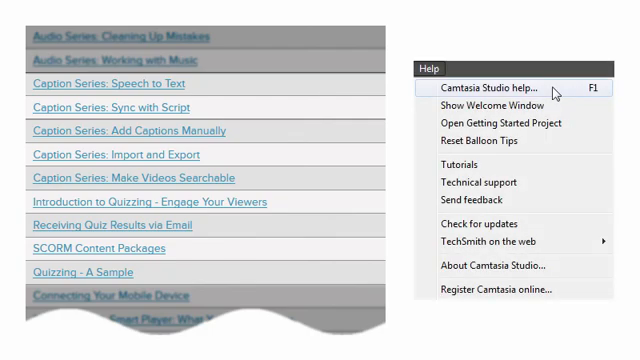